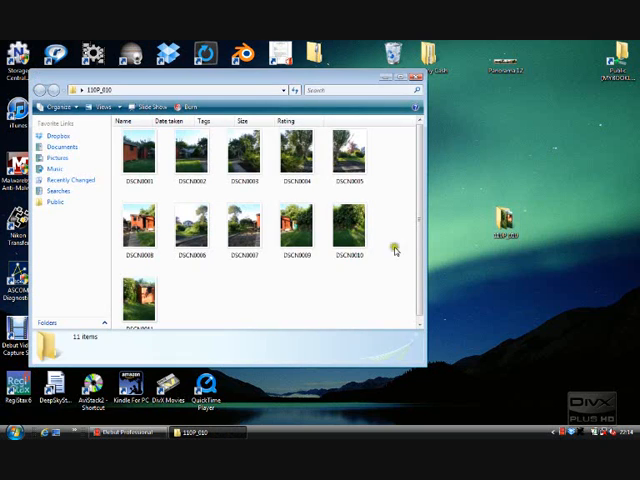
mouse_move(380, 192)
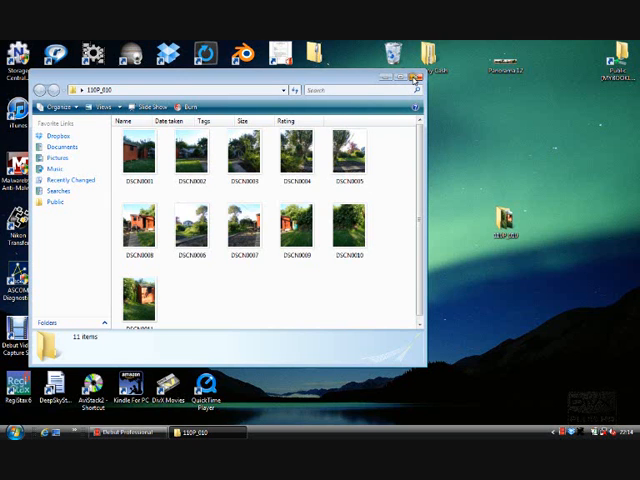
Close the garden photos folder window, leaving the desktop visible.
click(412, 90)
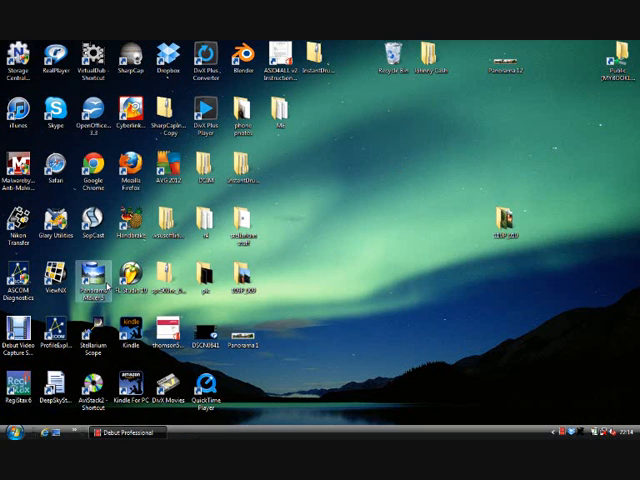
Launch Panorama Maker 5 Pro and browse to the folder of garden photos.
click(96, 284)
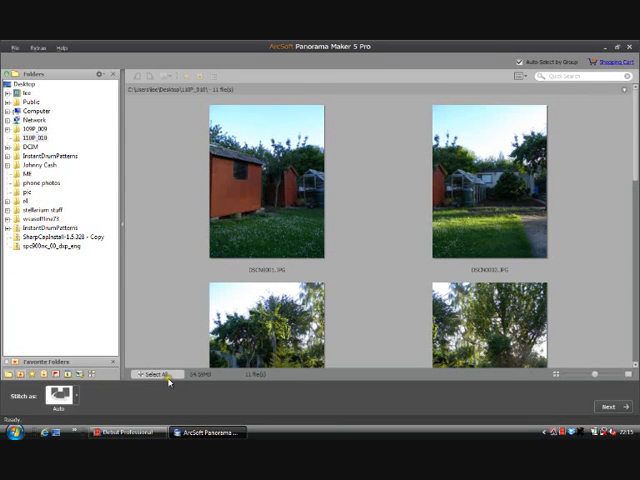
click(156, 376)
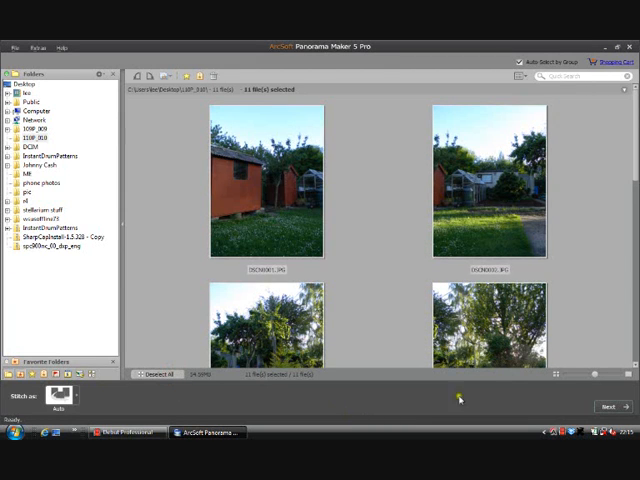
Stitch the garden photos into a single 360-degree garden panorama.
click(612, 406)
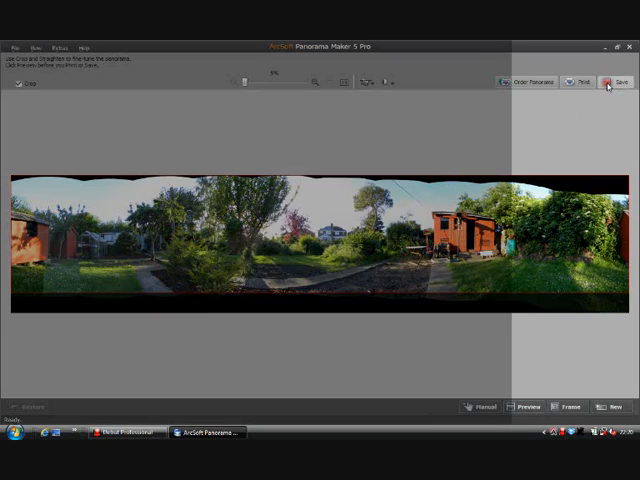
Save the stitched garden panorama as an image file for editing in Photoshop.
click(624, 80)
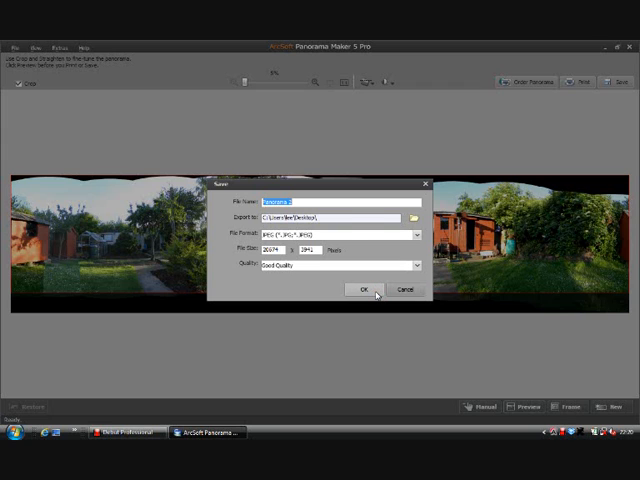
click(366, 290)
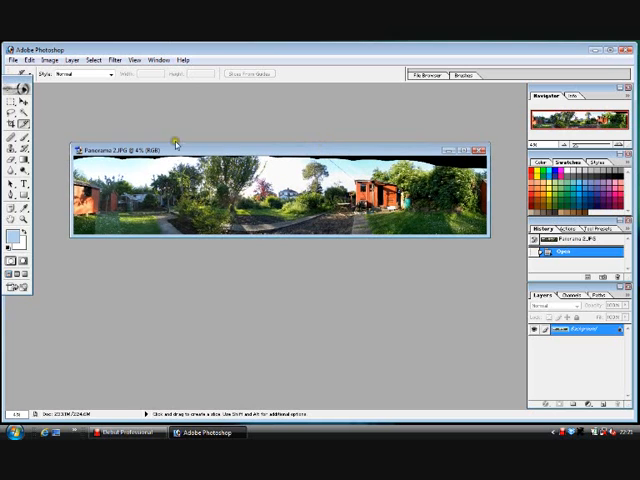
Convert the panorama's Background into a normal editable layer via Layer from Background.
click(72, 60)
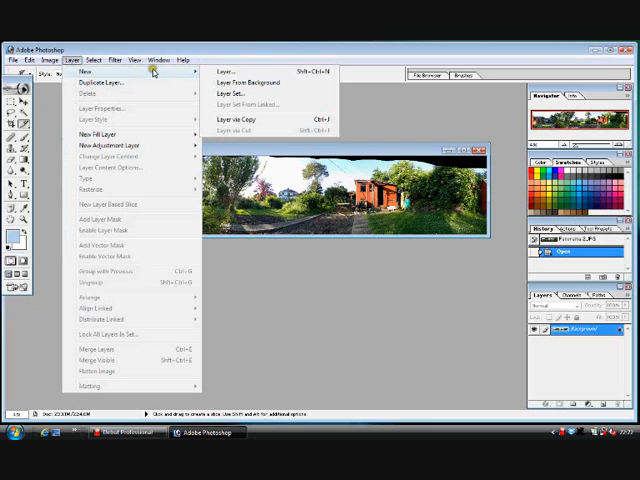
mouse_move(244, 104)
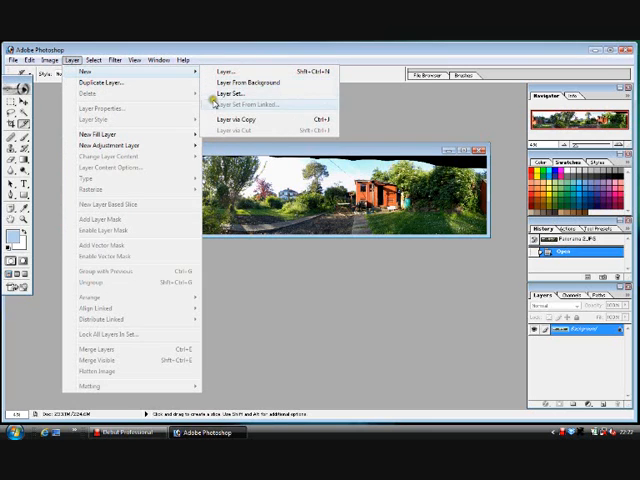
click(228, 68)
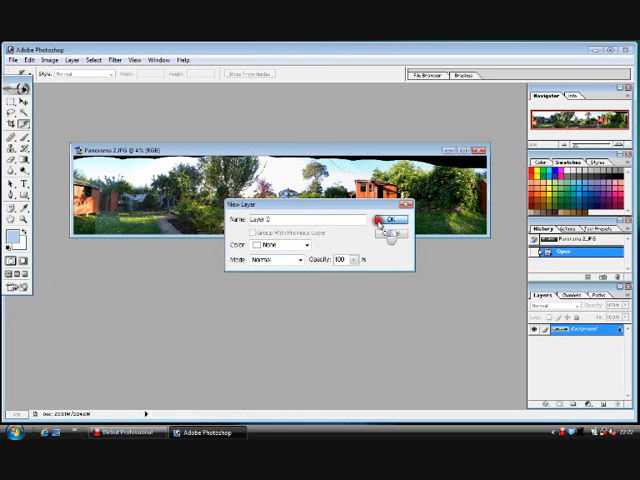
click(392, 220)
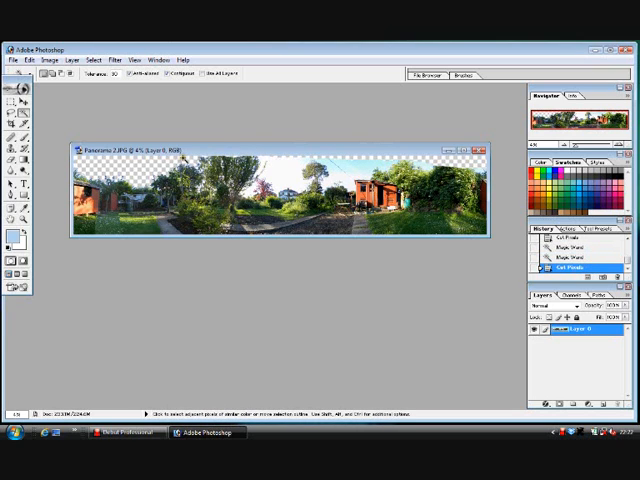
Divide the panorama slice vertically into a row of equal-width slices with Divide Slice.
click(280, 176)
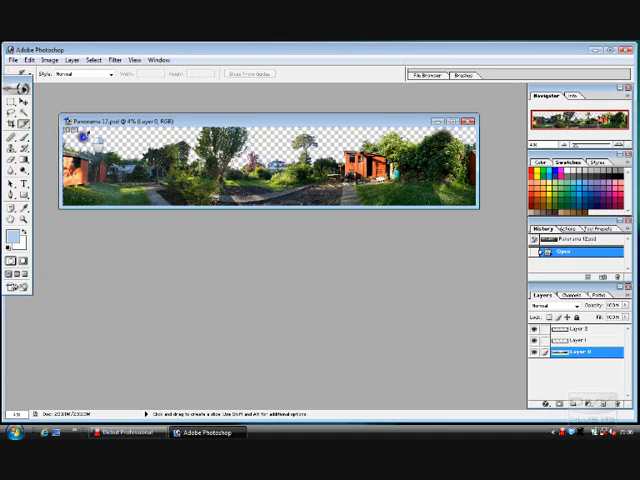
right_click(90, 144)
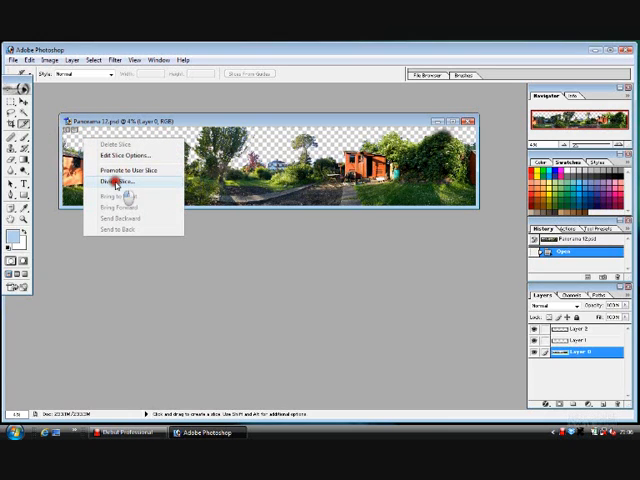
click(116, 180)
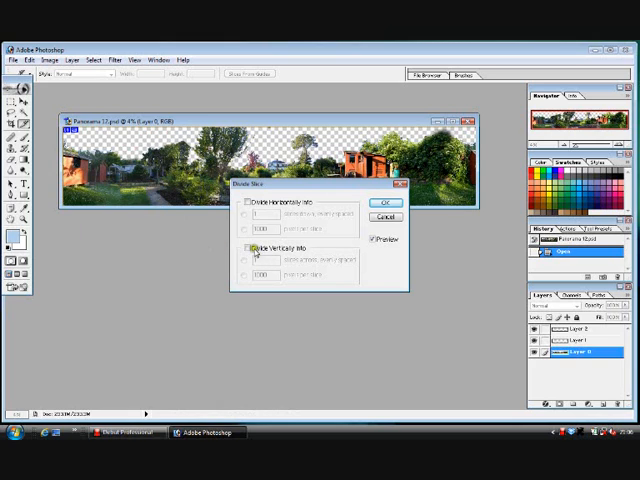
click(248, 246)
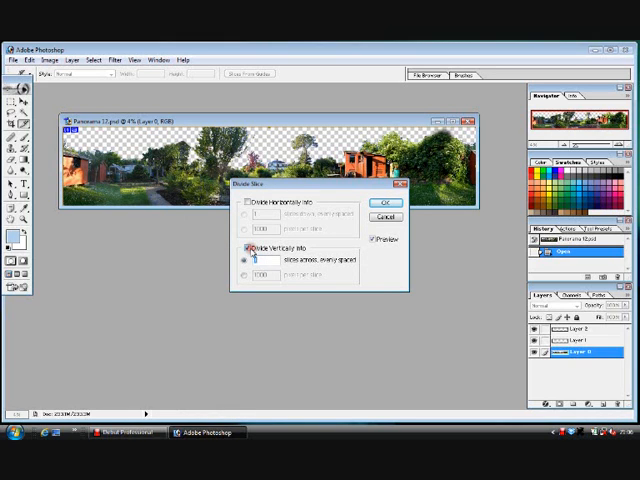
click(262, 260)
text(8)
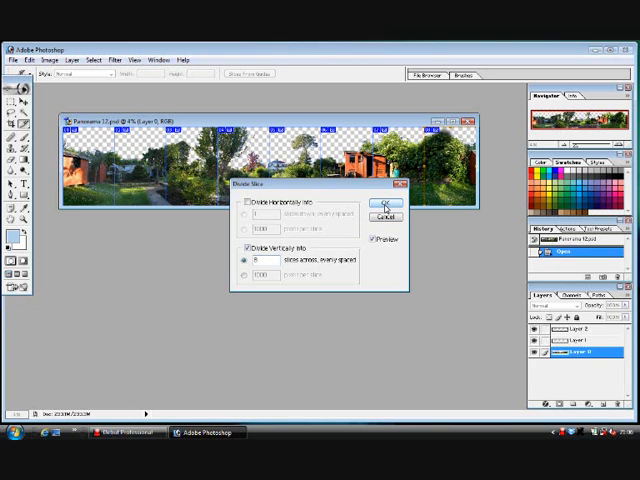
click(380, 202)
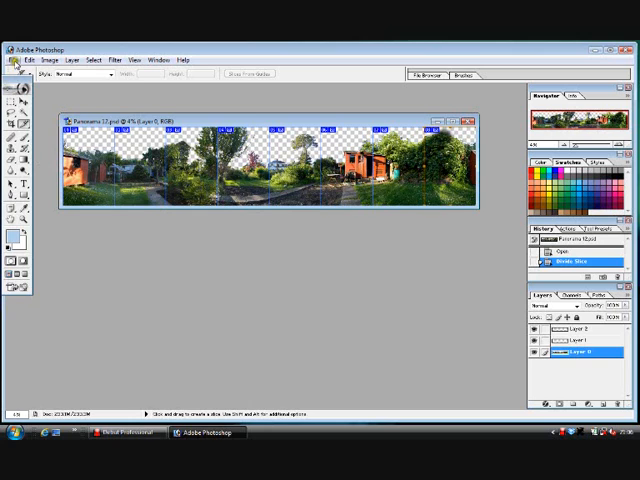
Use the File menu to jump the sliced panorama over to Adobe ImageReady.
click(14, 60)
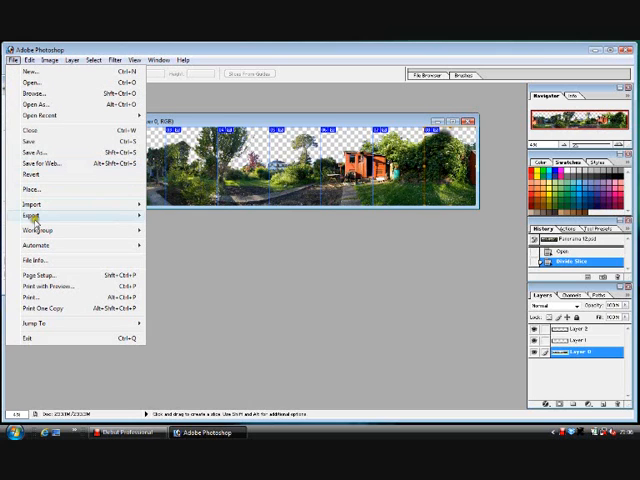
mouse_move(40, 308)
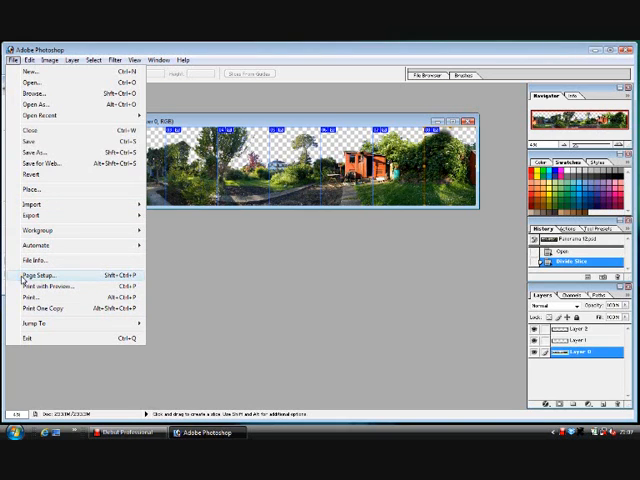
mouse_move(40, 324)
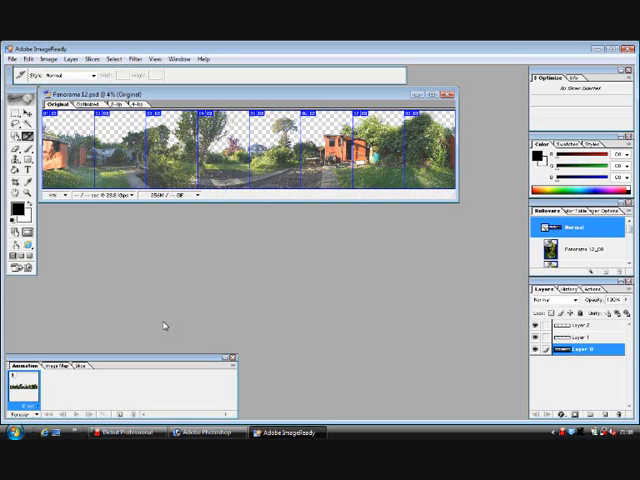
mouse_move(162, 324)
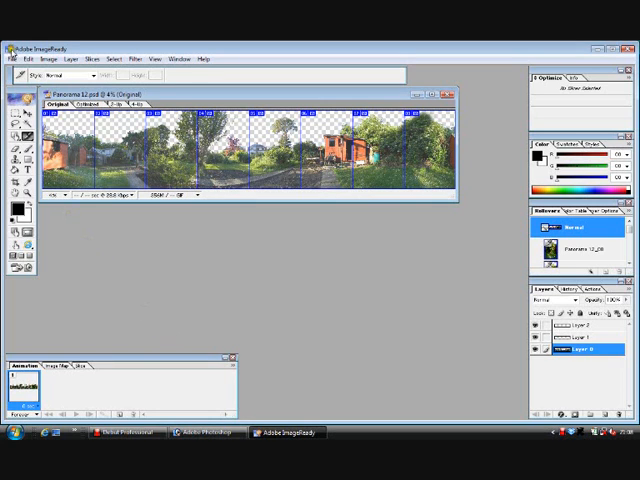
Save the panorama slices as optimized Images Only output onto the Desktop.
click(16, 58)
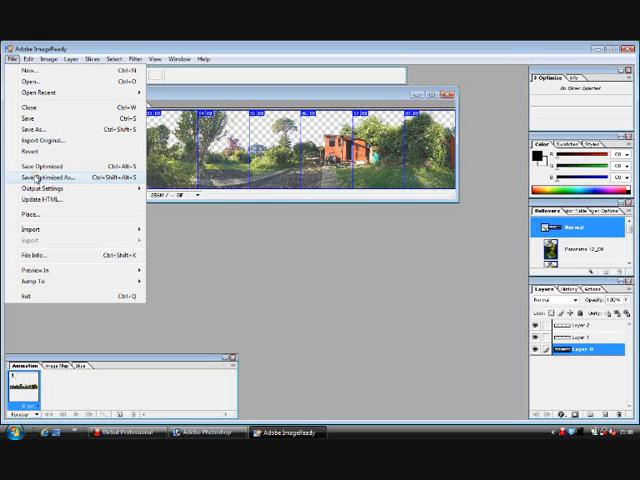
mouse_move(36, 178)
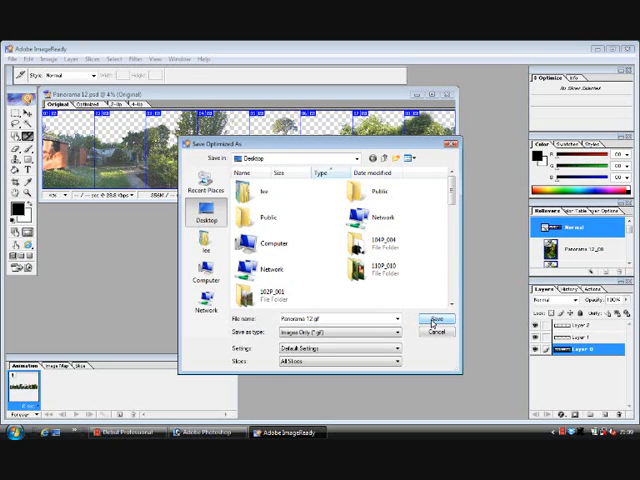
click(434, 320)
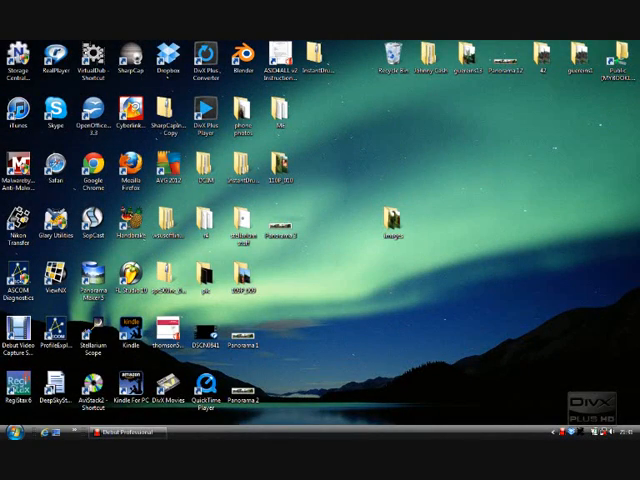
Open the desktop folder holding the exported Panorama-12 slice images.
click(392, 220)
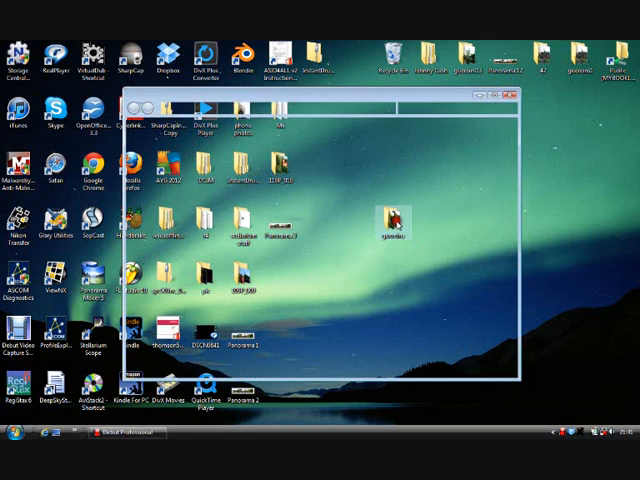
double_click(388, 216)
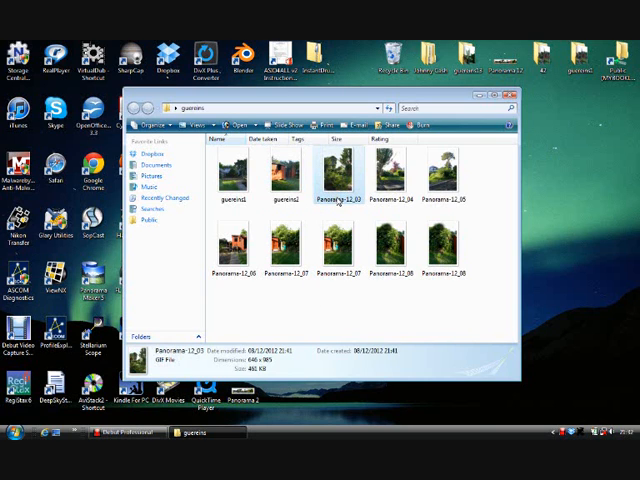
Rename the Panorama-12 slice images to short numbered garden names.
right_click(340, 190)
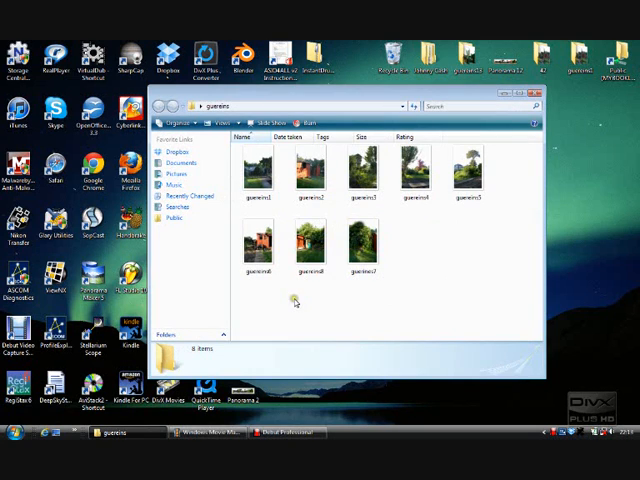
click(262, 176)
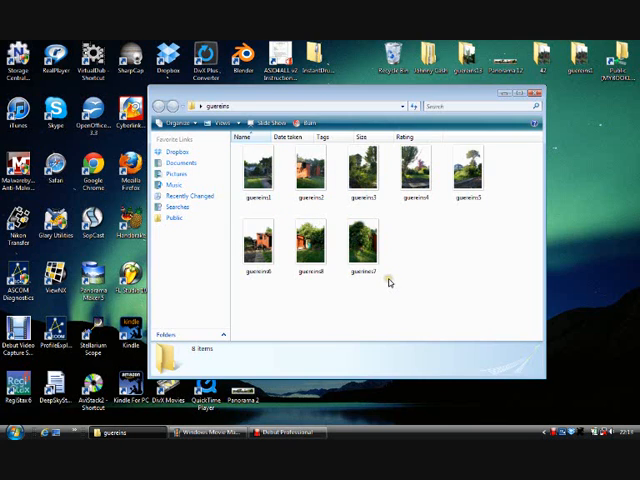
Rename the last garden slice image to its short numbered name, garden7.
click(358, 250)
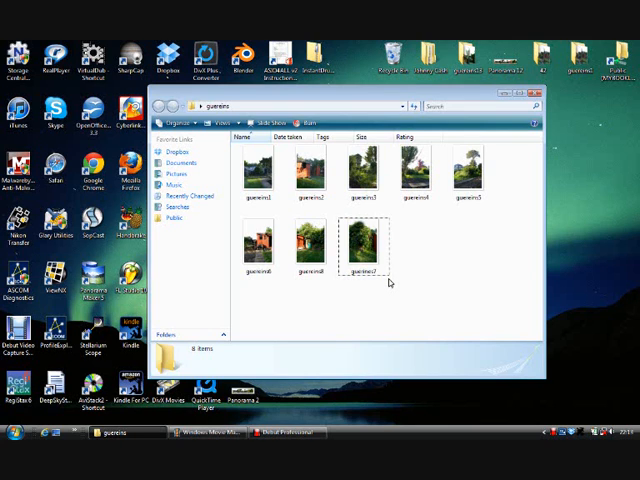
key(ctrl+a)
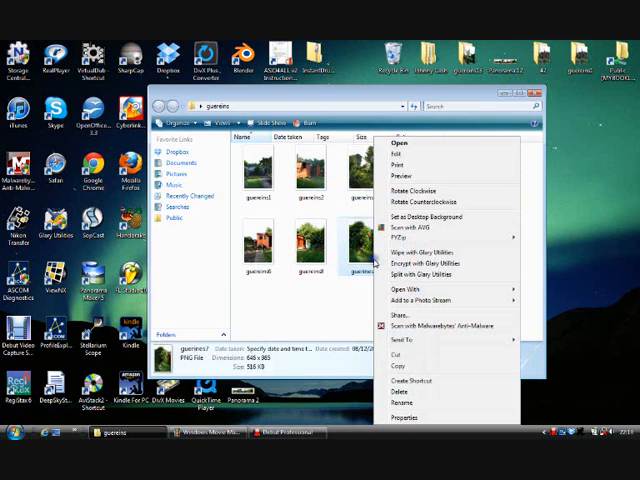
mouse_move(398, 148)
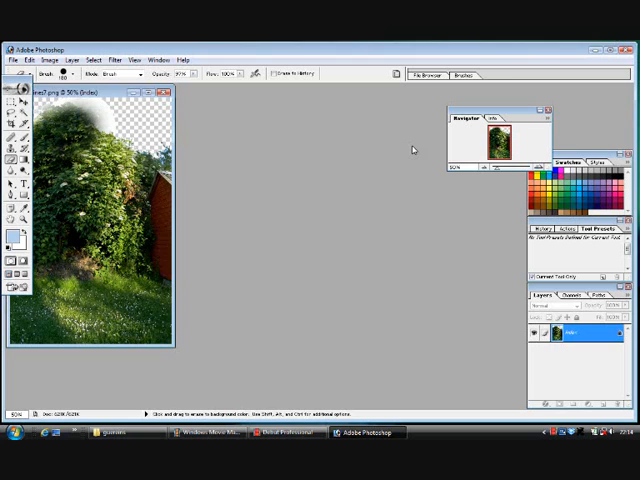
mouse_move(290, 178)
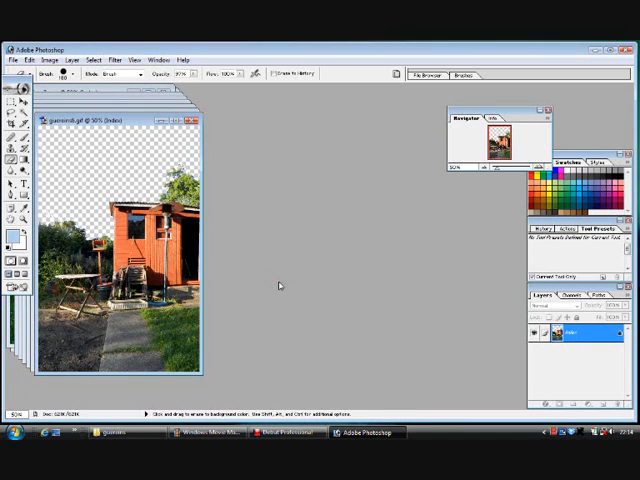
mouse_move(276, 190)
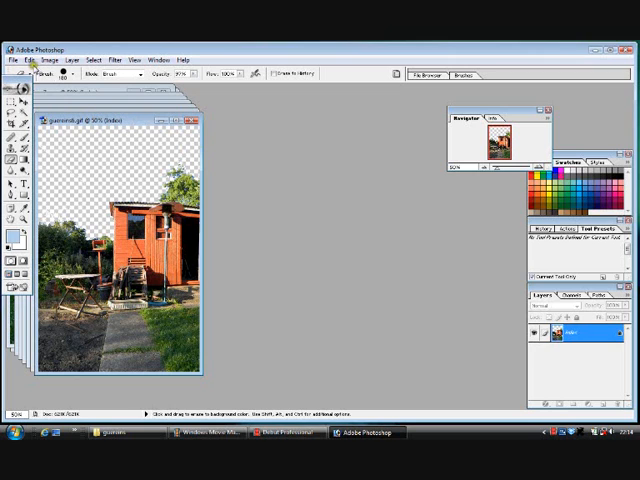
Save the orange shed slice as a PNG into the garden panorama folder.
click(36, 60)
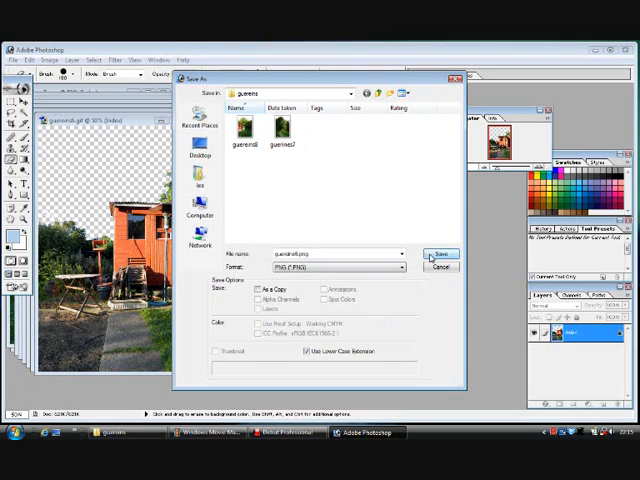
click(436, 252)
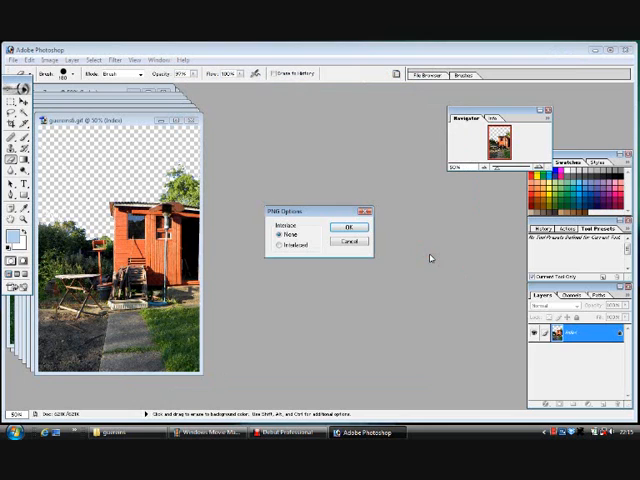
click(348, 226)
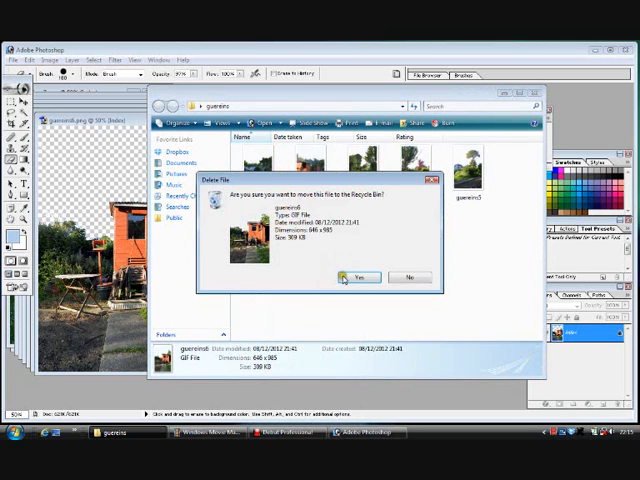
Send the old original slice file to the Recycle Bin.
click(358, 276)
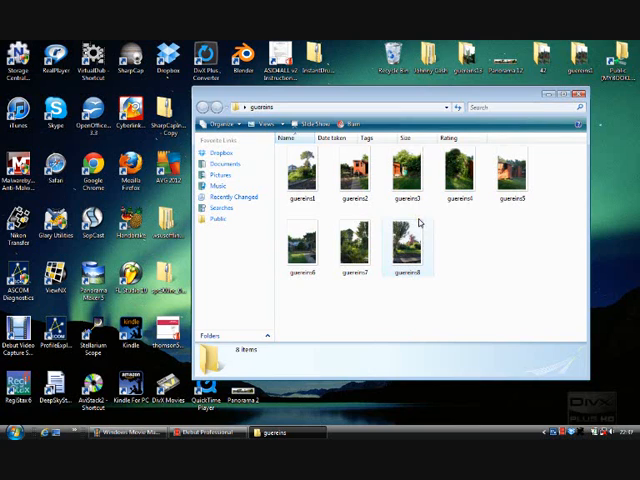
Browse to C:\Program Files\Stellarium\landscapes and bring up the garden folder's actions.
click(356, 244)
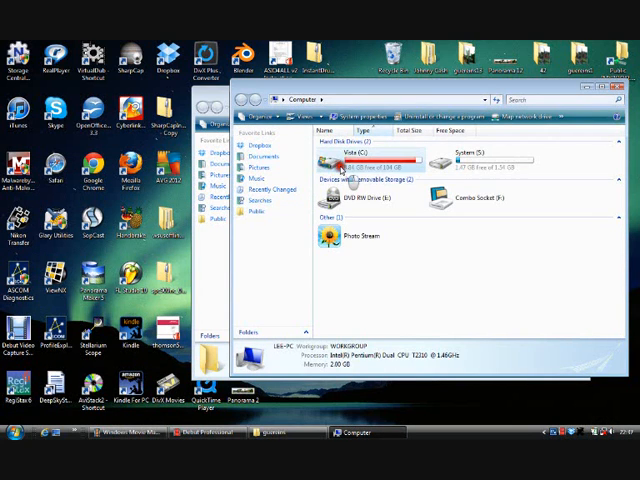
double_click(356, 164)
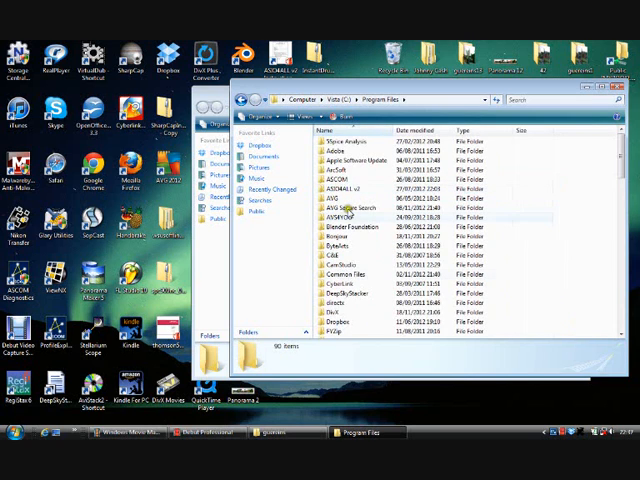
scroll(down, 3)
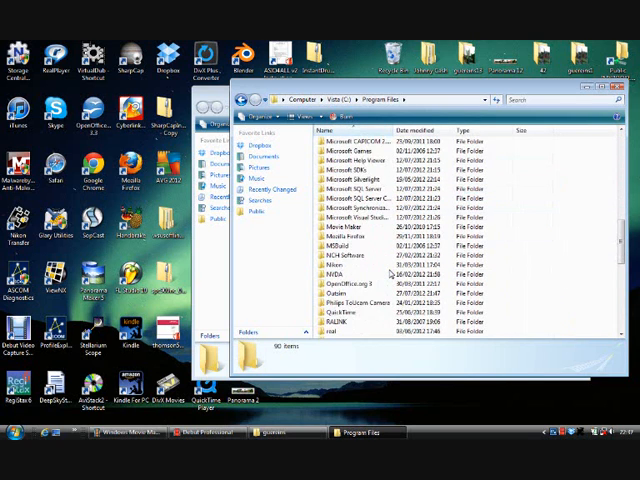
scroll(down, 3)
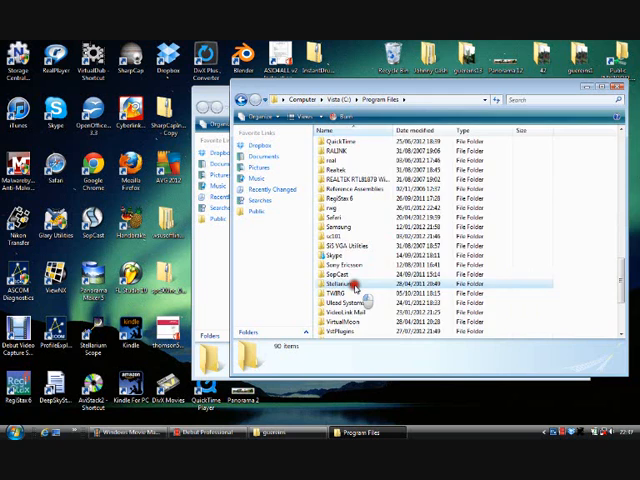
double_click(340, 284)
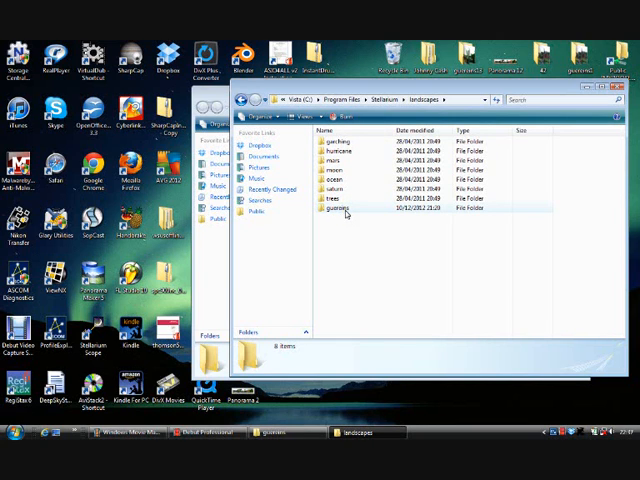
right_click(344, 210)
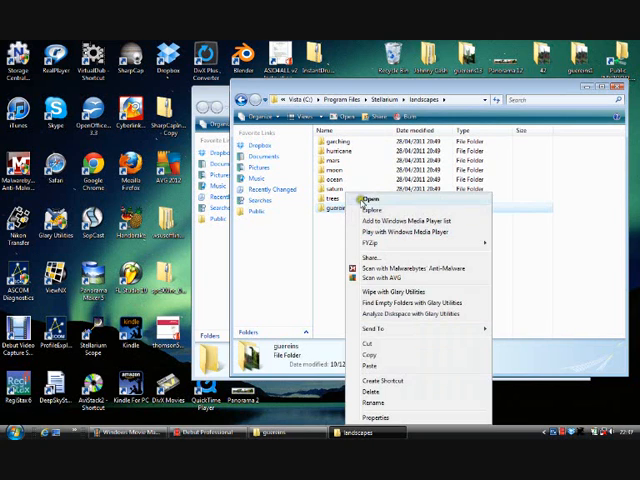
Copy landscape.ini from Stellarium's garden landscape folder into the desktop garden slices folder.
click(368, 200)
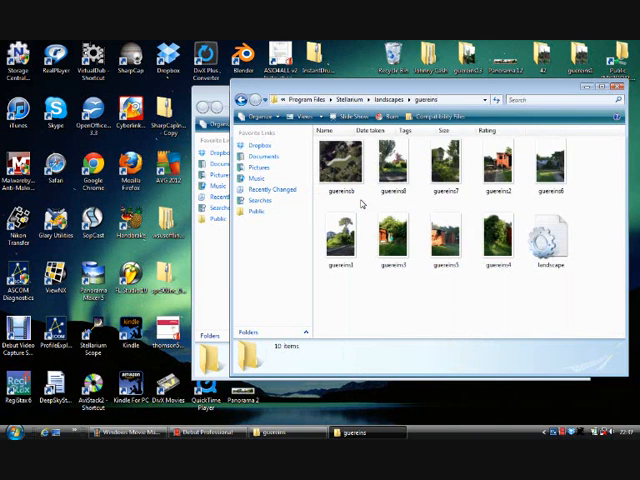
mouse_move(372, 200)
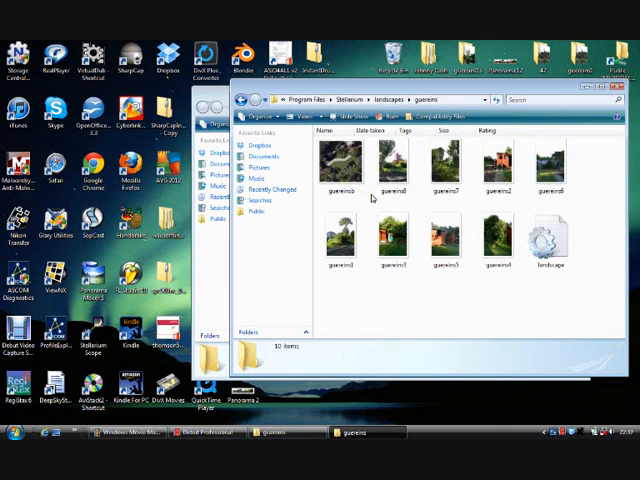
click(548, 240)
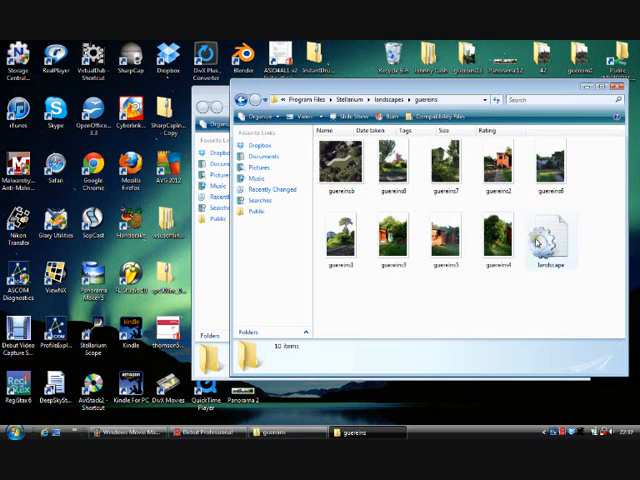
right_click(548, 238)
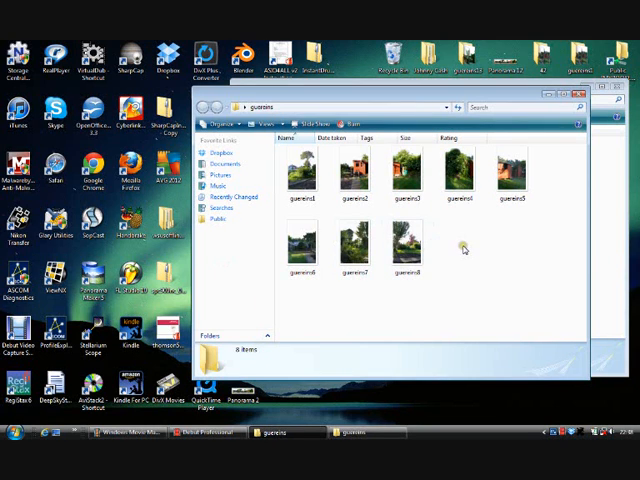
right_click(462, 248)
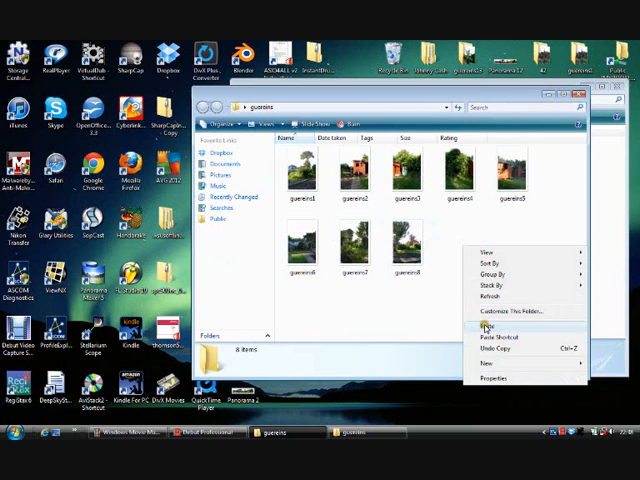
click(488, 328)
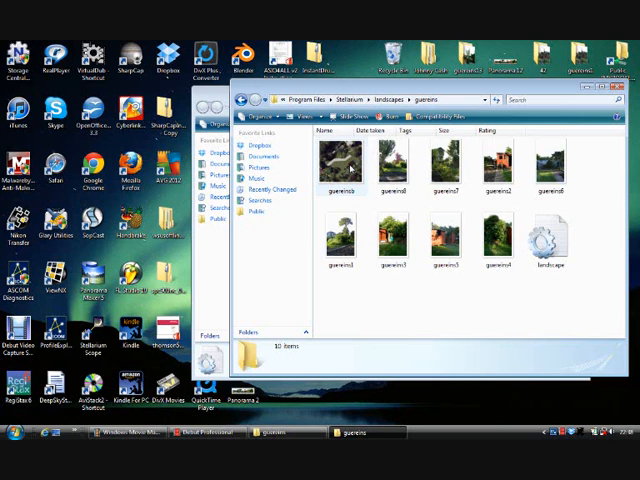
right_click(348, 162)
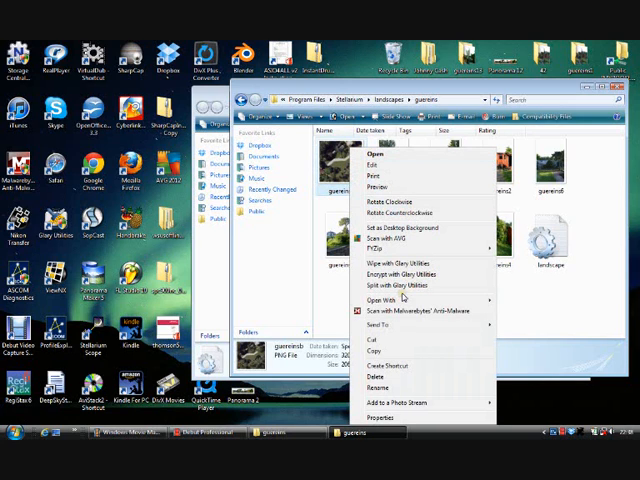
mouse_move(388, 300)
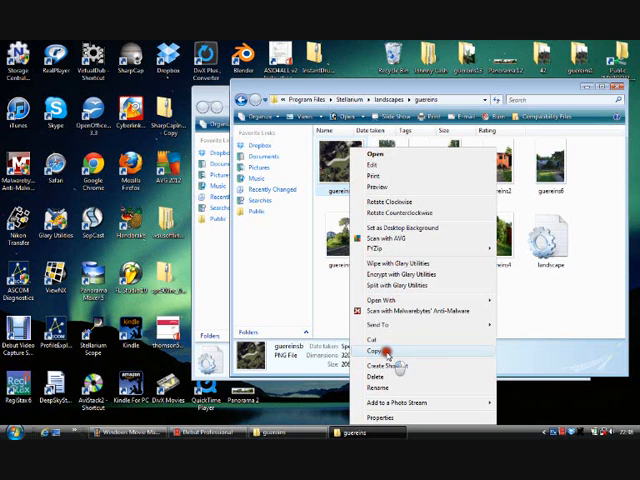
click(376, 352)
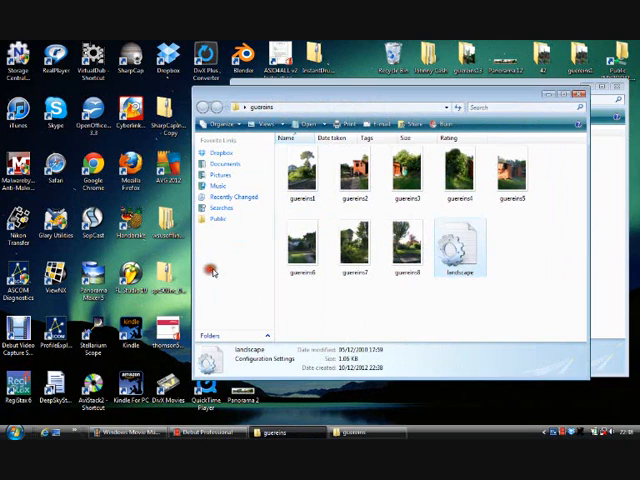
mouse_move(508, 280)
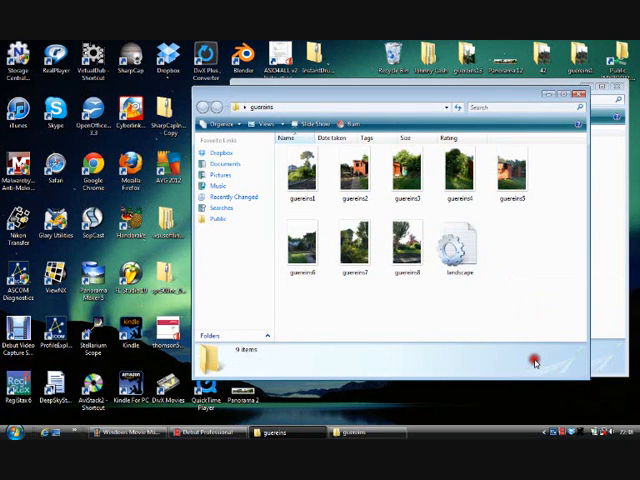
Copy the desktop garden folder into Stellarium's landscapes folder, confirming the folder replace.
click(456, 240)
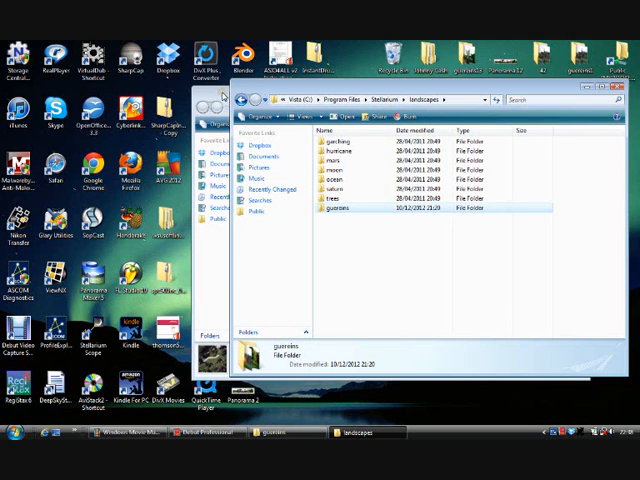
double_click(340, 212)
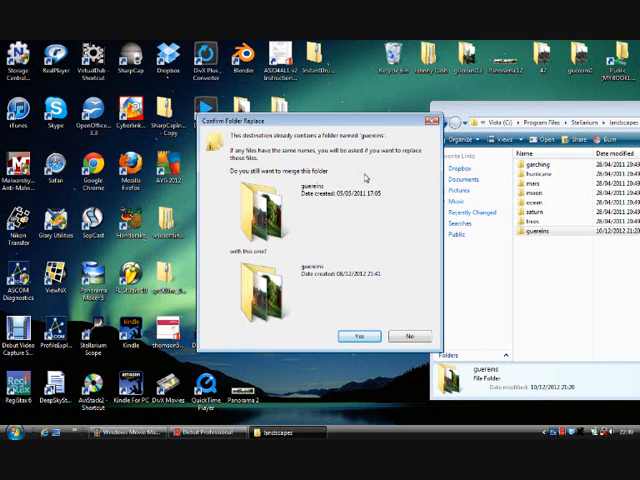
mouse_move(420, 236)
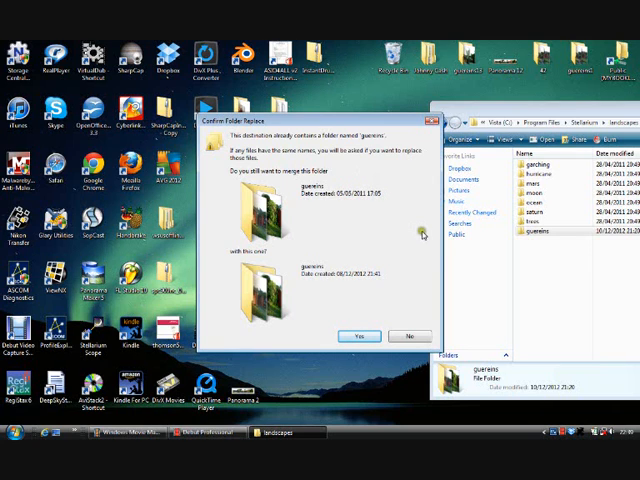
mouse_move(428, 282)
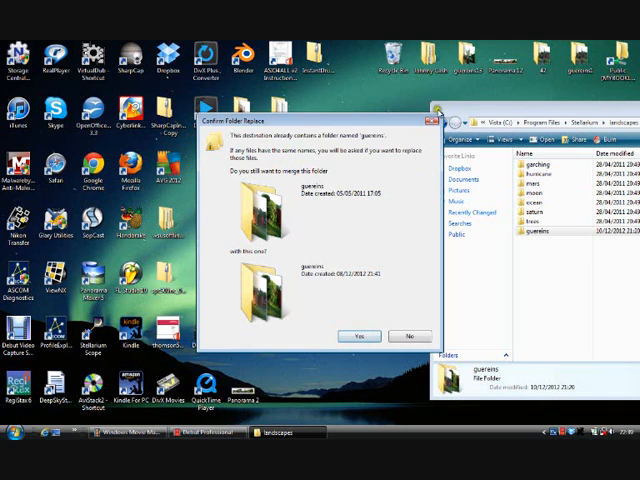
click(356, 336)
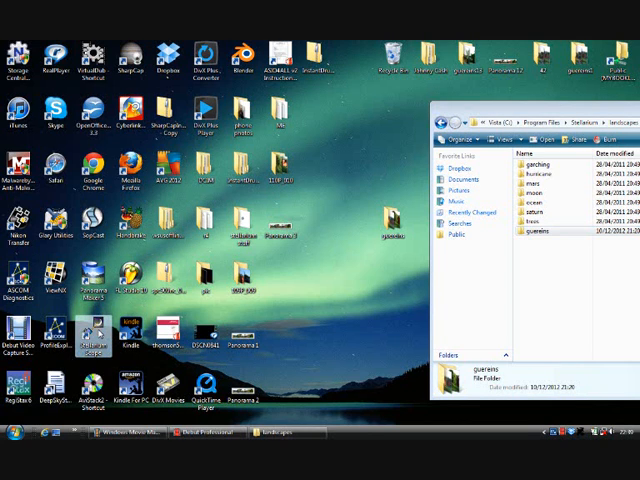
Launch Stellarium from the desktop shortcut and show the night sky over the ground horizon.
double_click(92, 338)
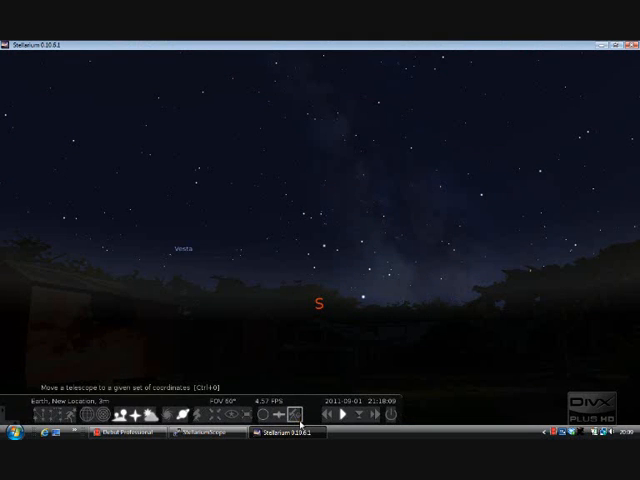
click(328, 416)
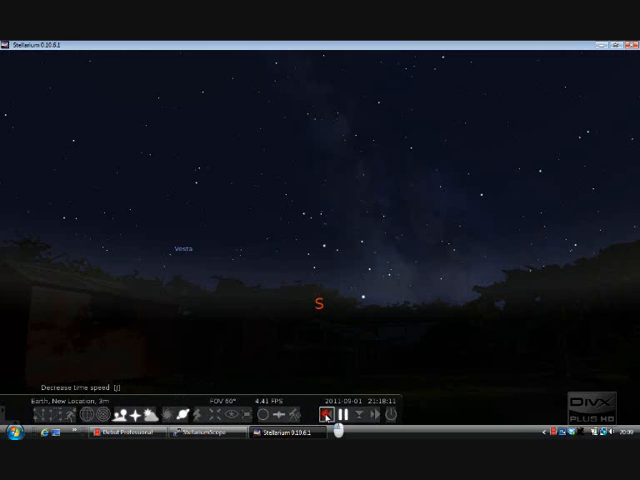